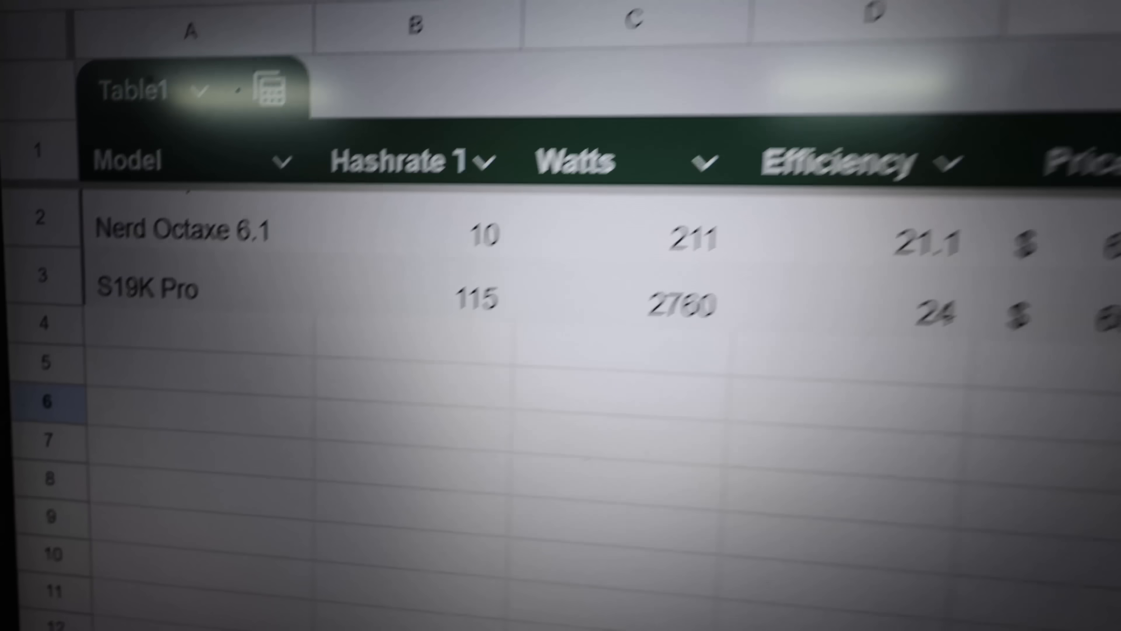
pyautogui.hscroll(3)
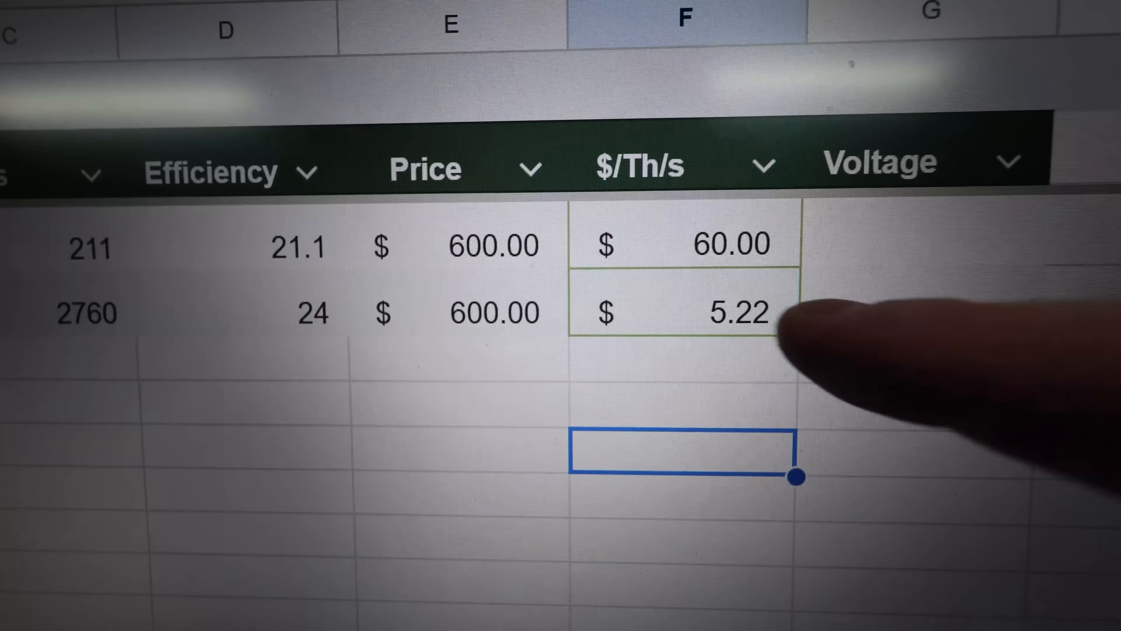